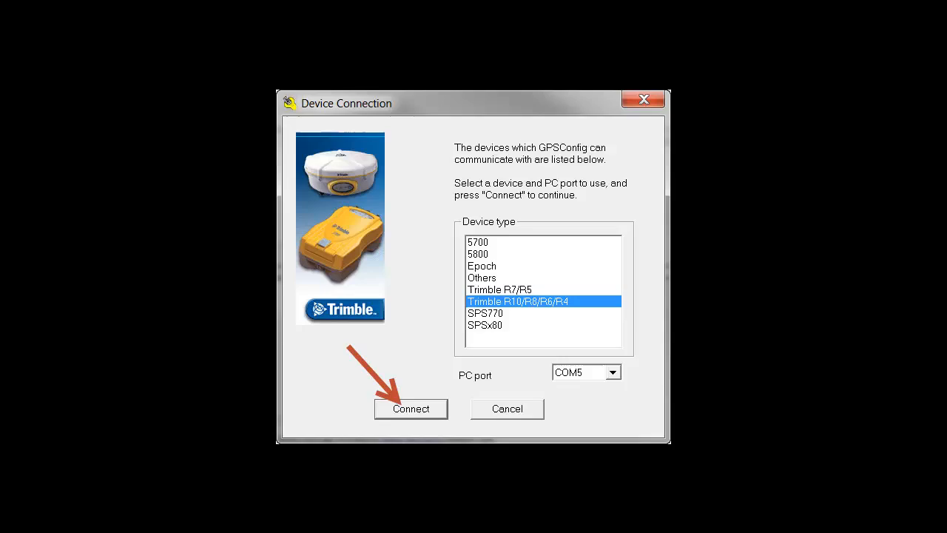
- Connect to the Trimble R10/R8/R6/R4 receiver on COM5
left_click(410, 408)
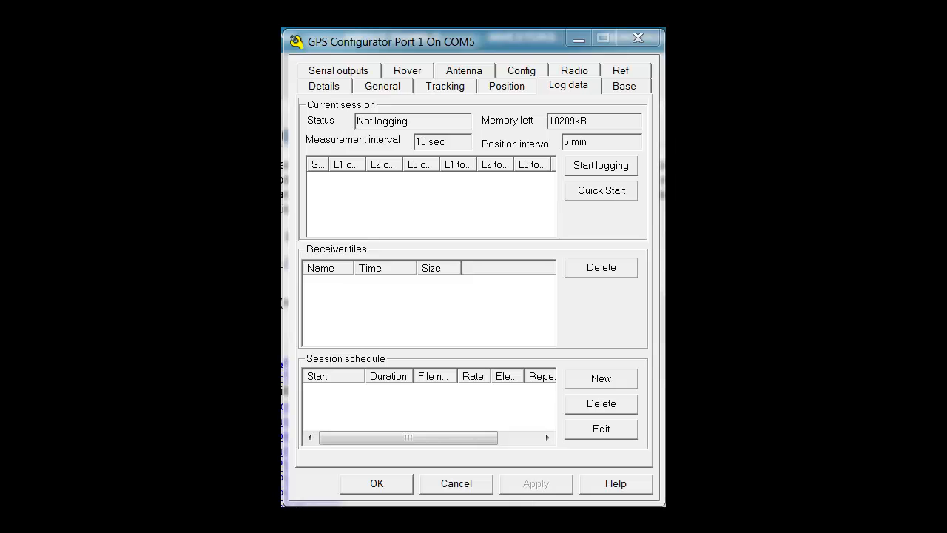
mouse_move(586, 116)
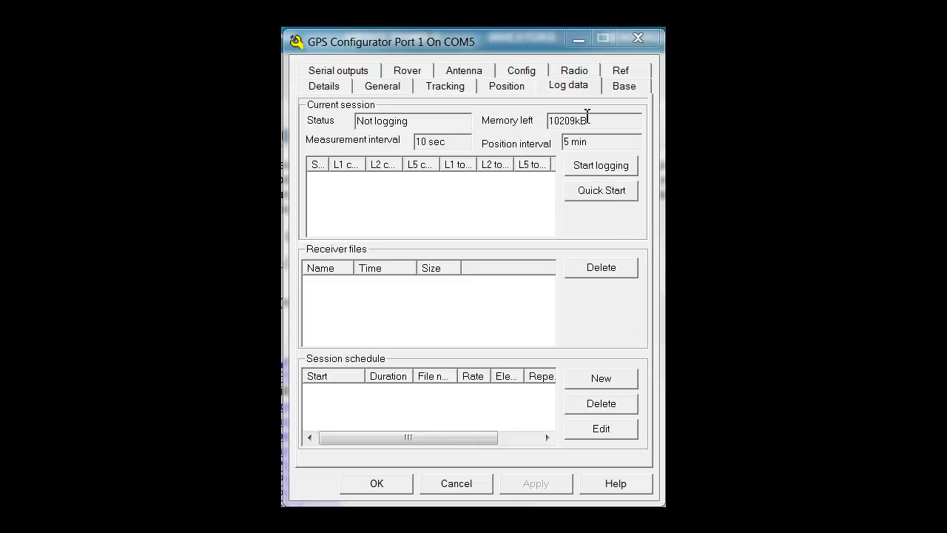
mouse_move(577, 101)
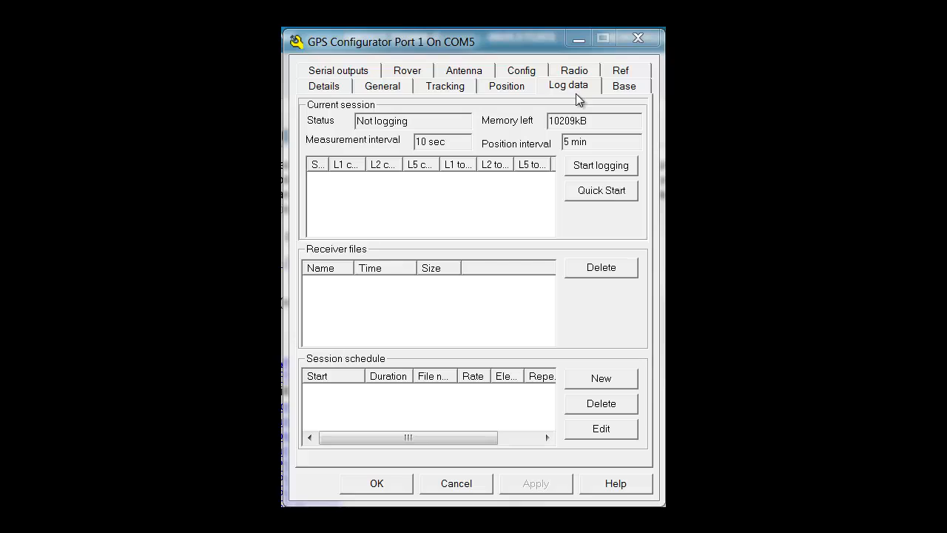
mouse_move(601, 169)
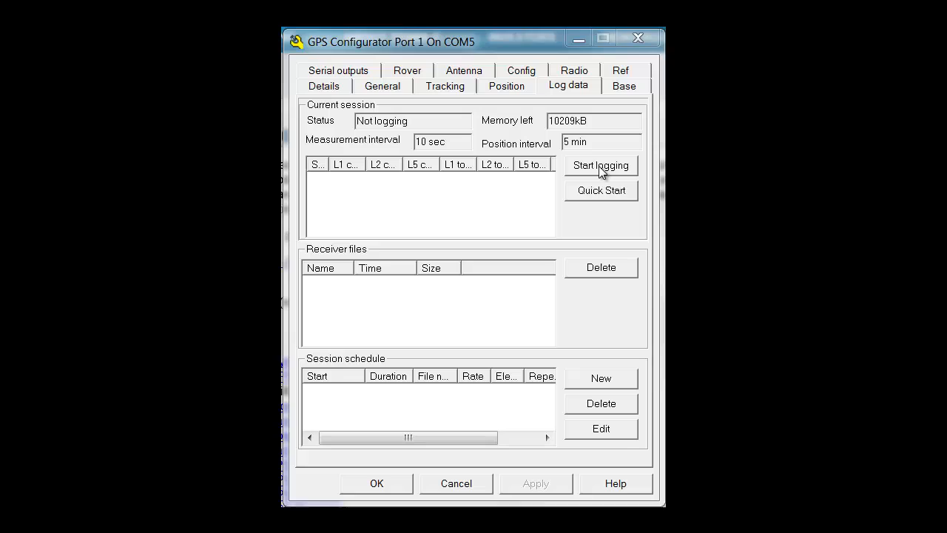
- Start a logging session with a 5 sec measurement interval, keeping position interval and elevation mask
left_click(601, 165)
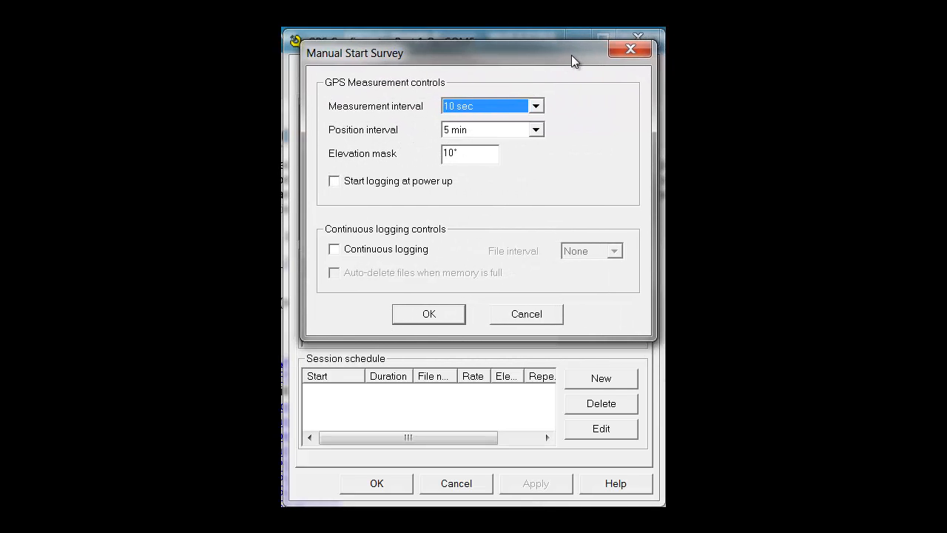
left_click(535, 106)
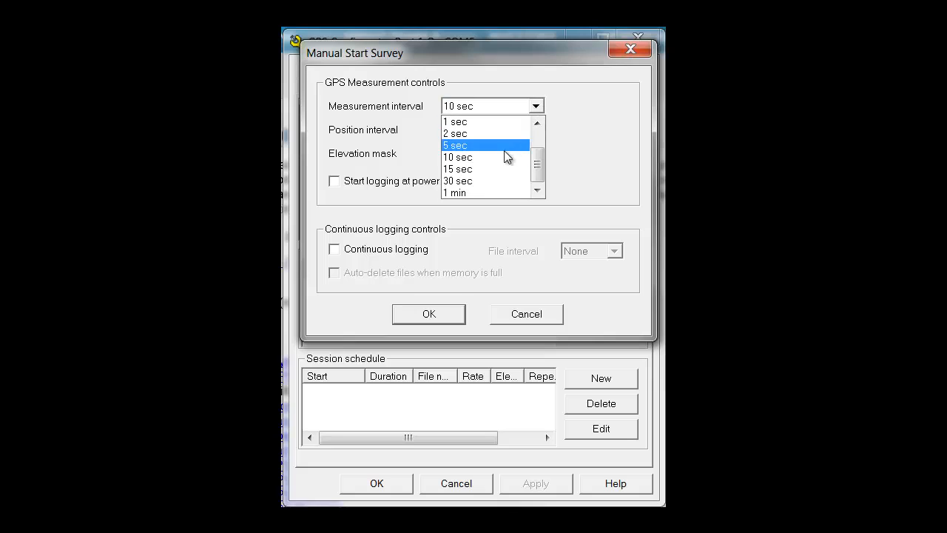
left_click(456, 145)
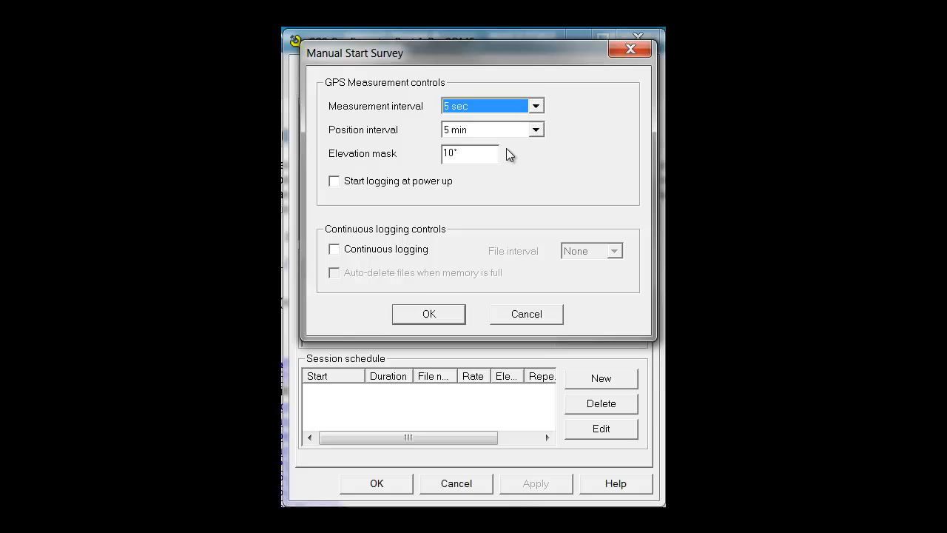
left_click(485, 130)
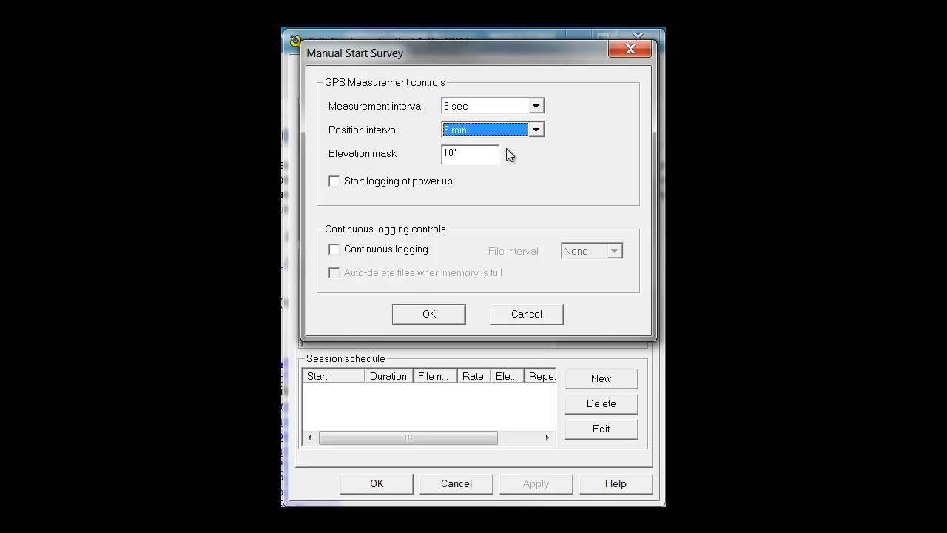
mouse_move(583, 135)
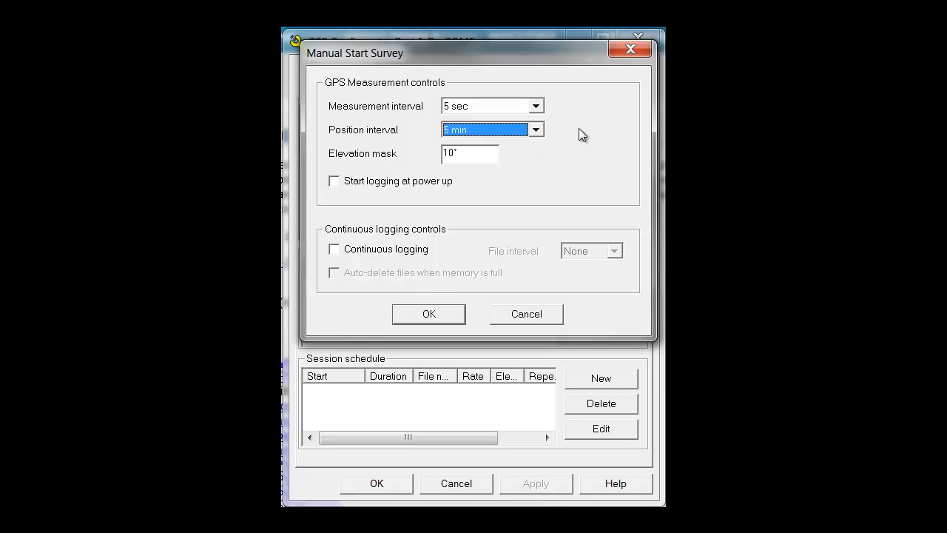
left_click(471, 152)
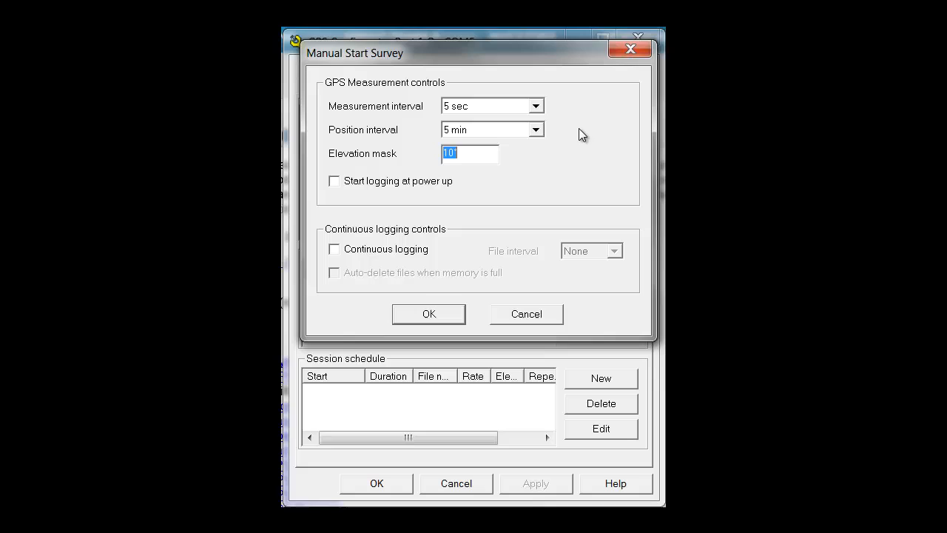
mouse_move(350, 190)
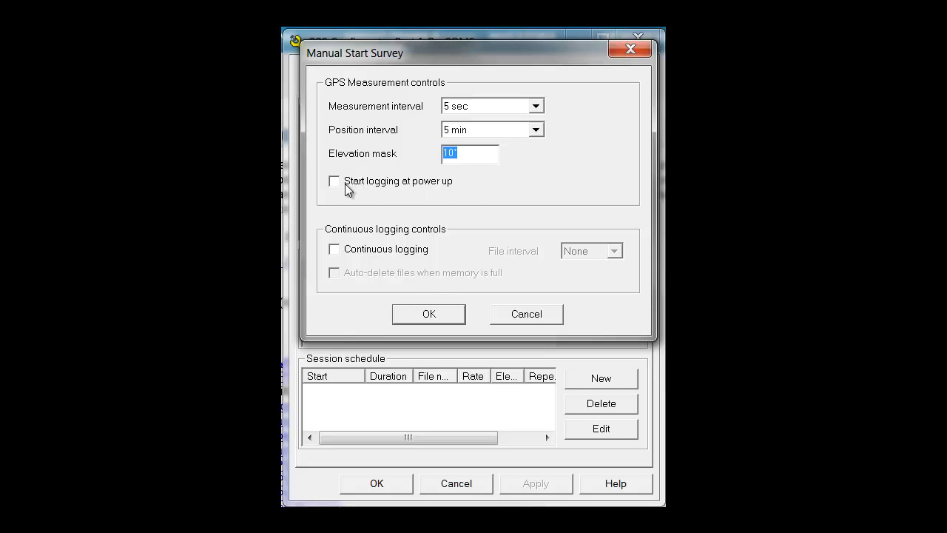
- Enable Start logging at power up and confirm the survey so logging begins
left_click(334, 181)
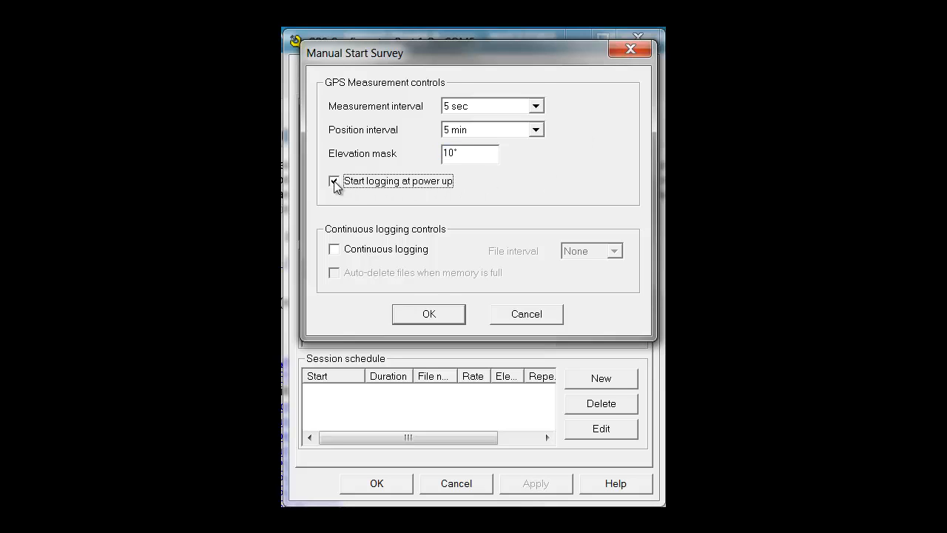
left_click(334, 180)
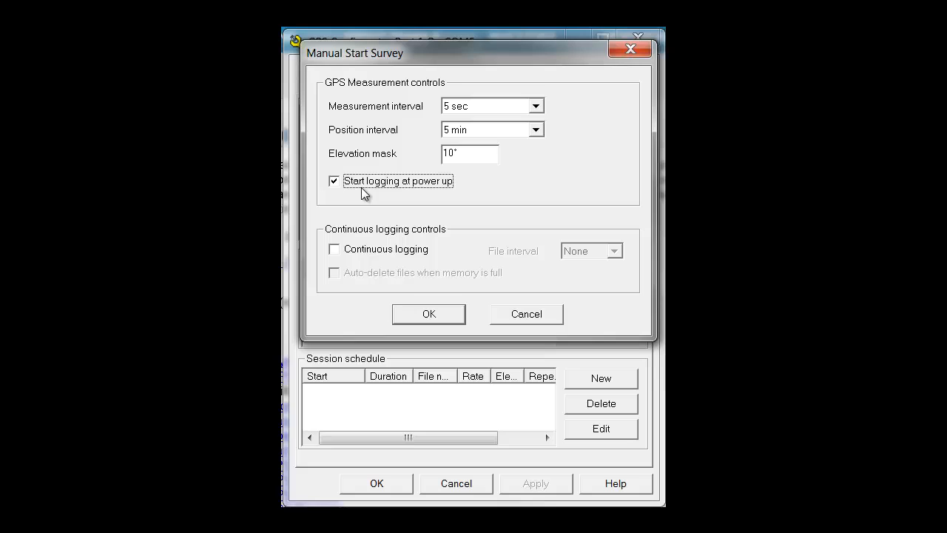
mouse_move(417, 323)
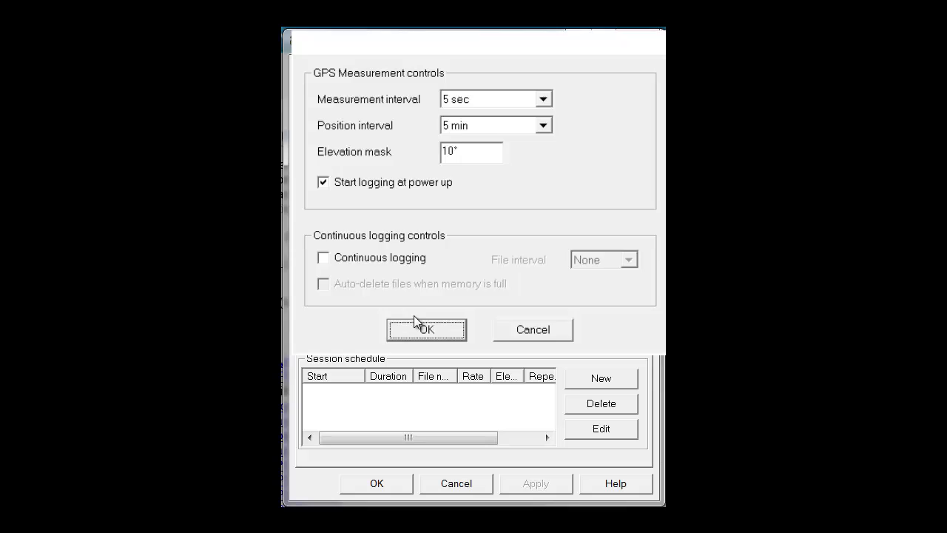
left_click(427, 329)
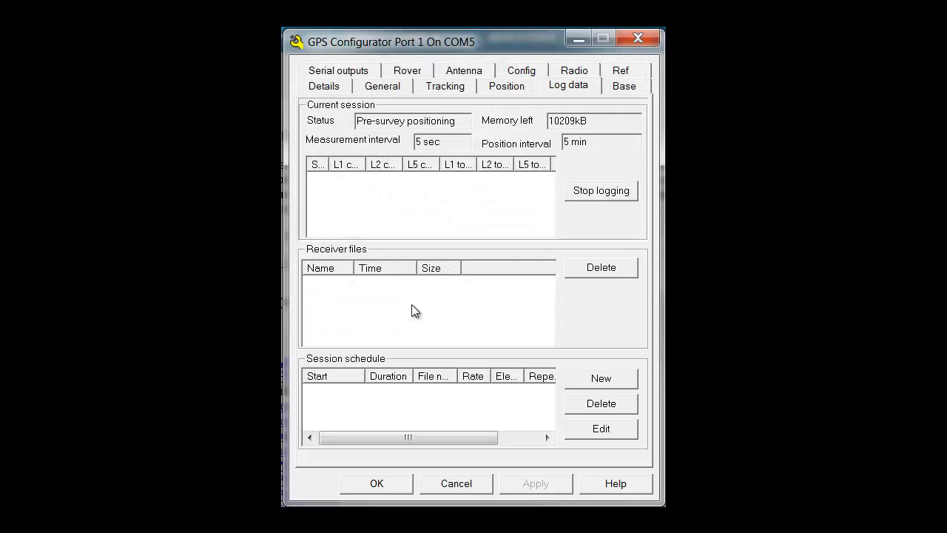
mouse_move(417, 163)
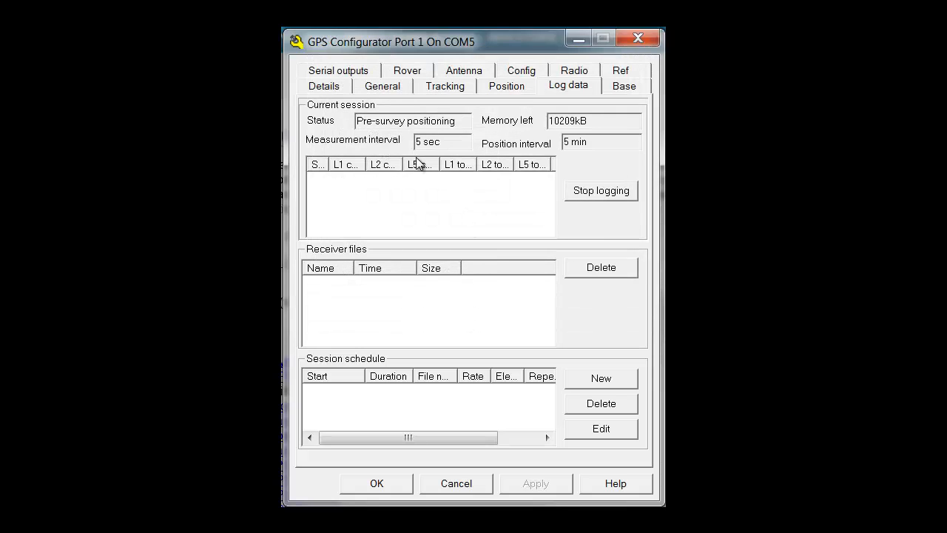
mouse_move(399, 105)
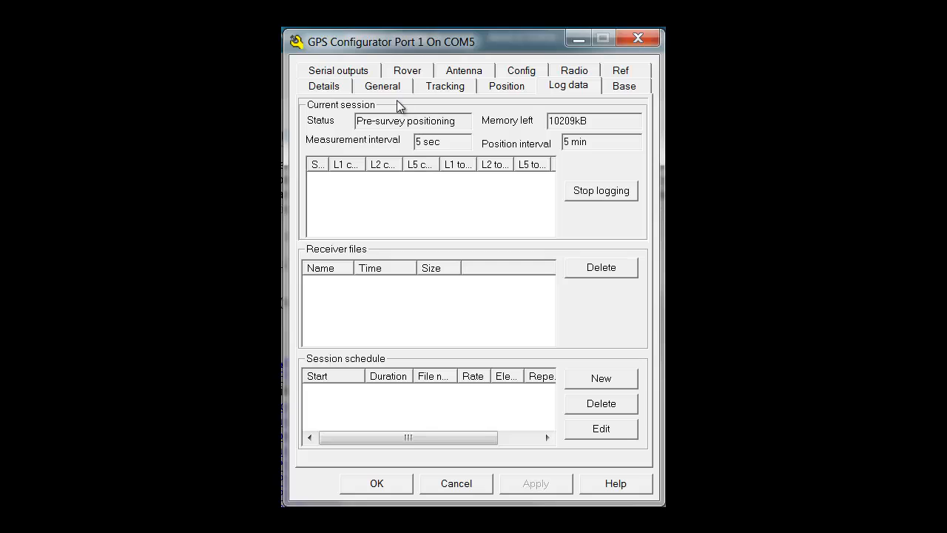
- In General settings, enable Use corrections with WAAS SVs and apply, dismissing the write error
left_click(381, 85)
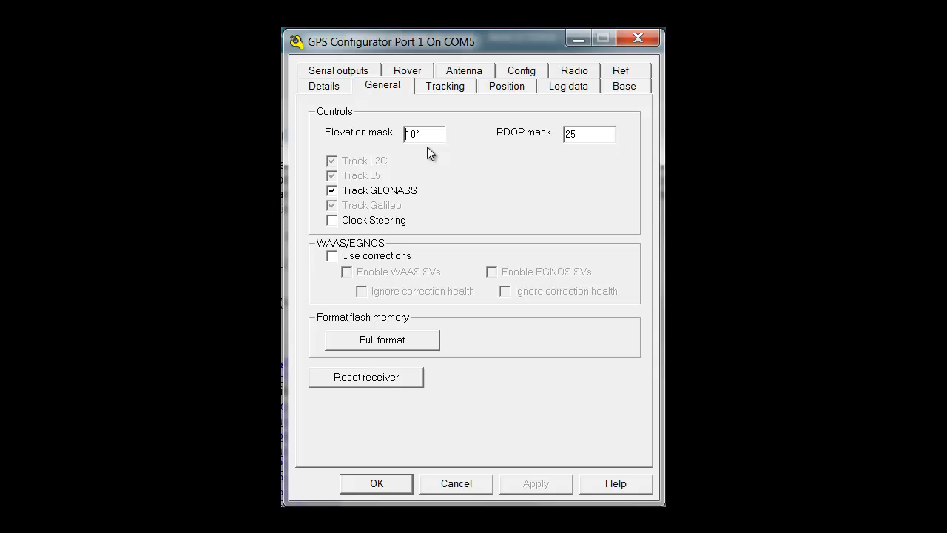
mouse_move(544, 164)
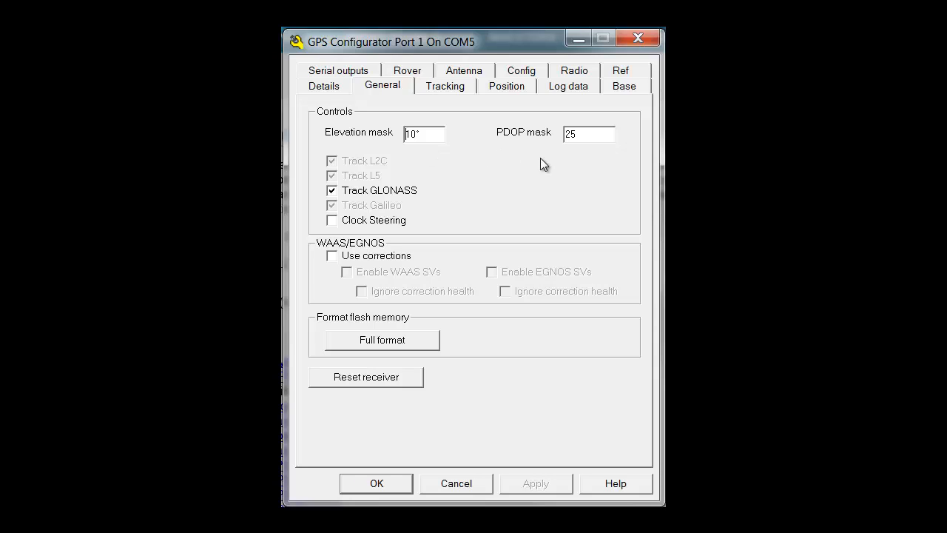
mouse_move(490, 195)
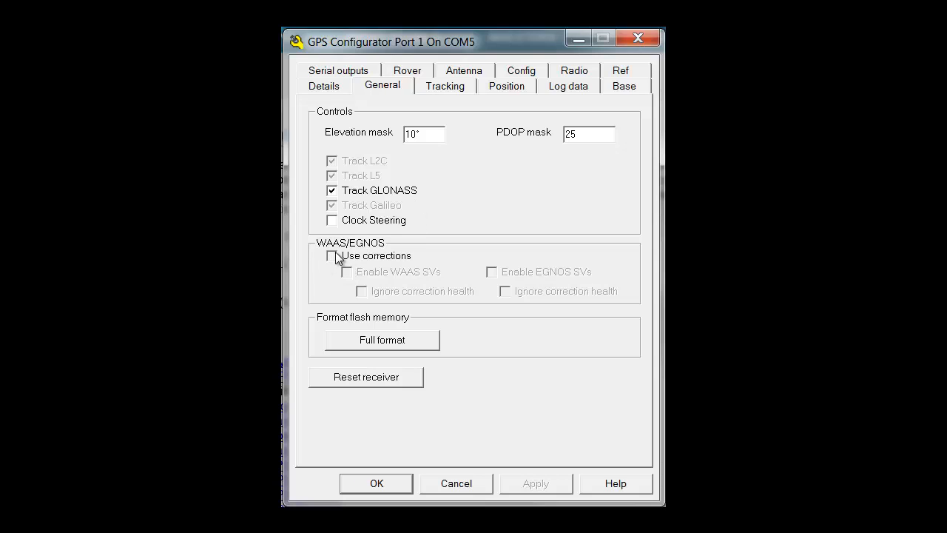
left_click(332, 255)
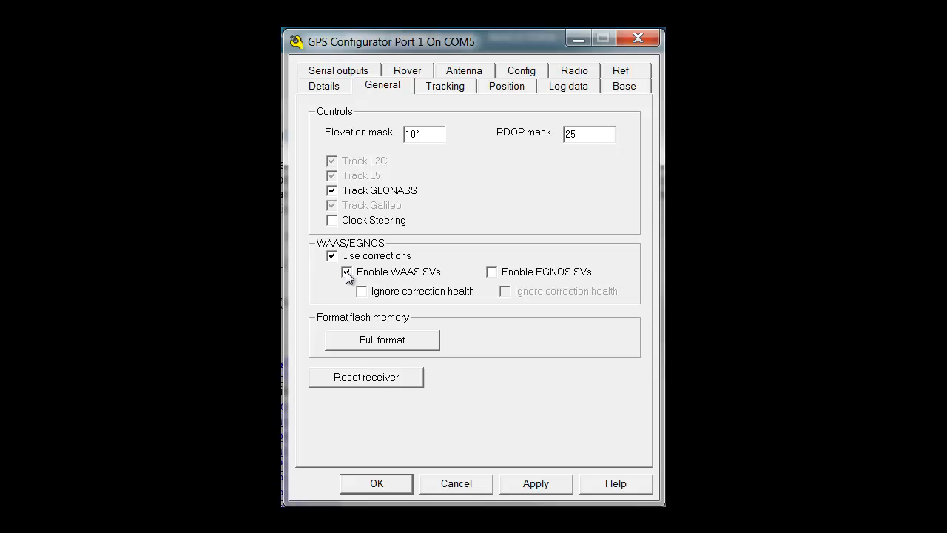
left_click(346, 272)
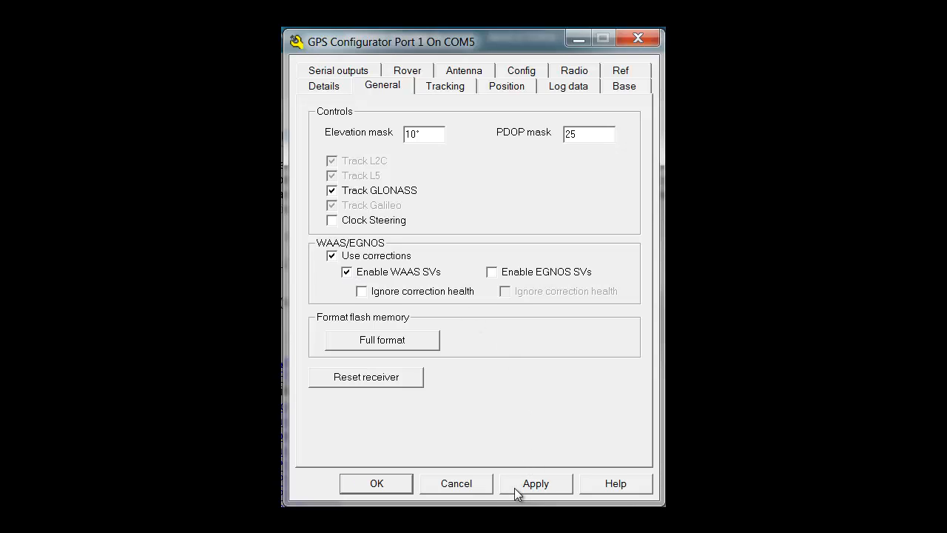
left_click(535, 483)
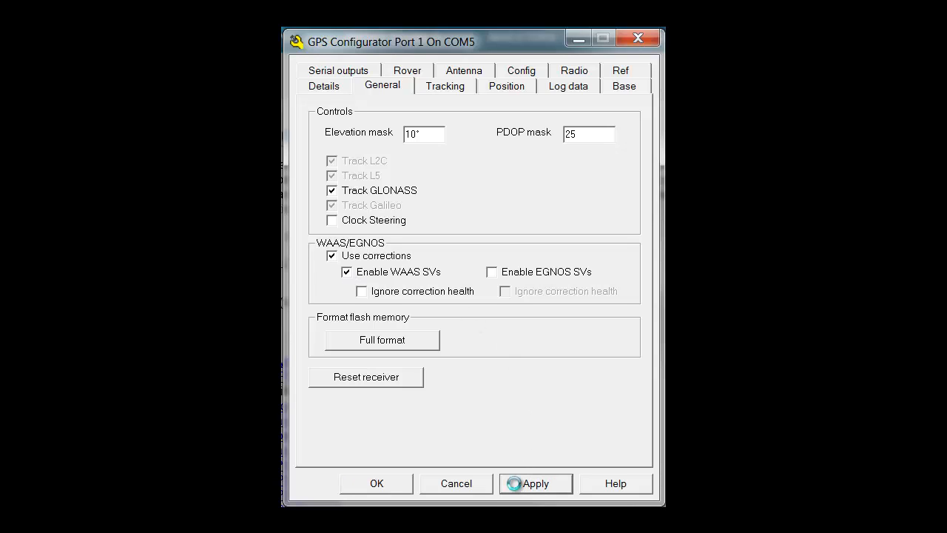
left_click(536, 483)
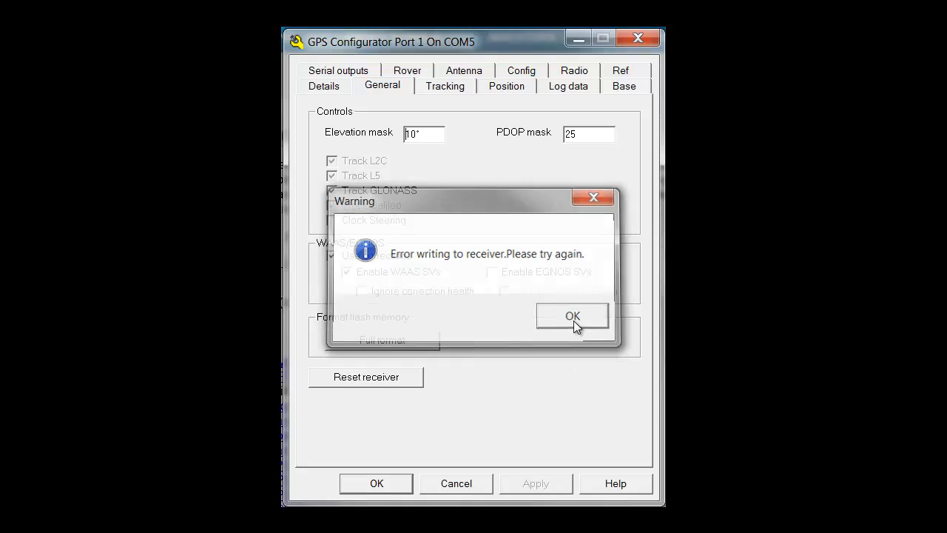
left_click(571, 316)
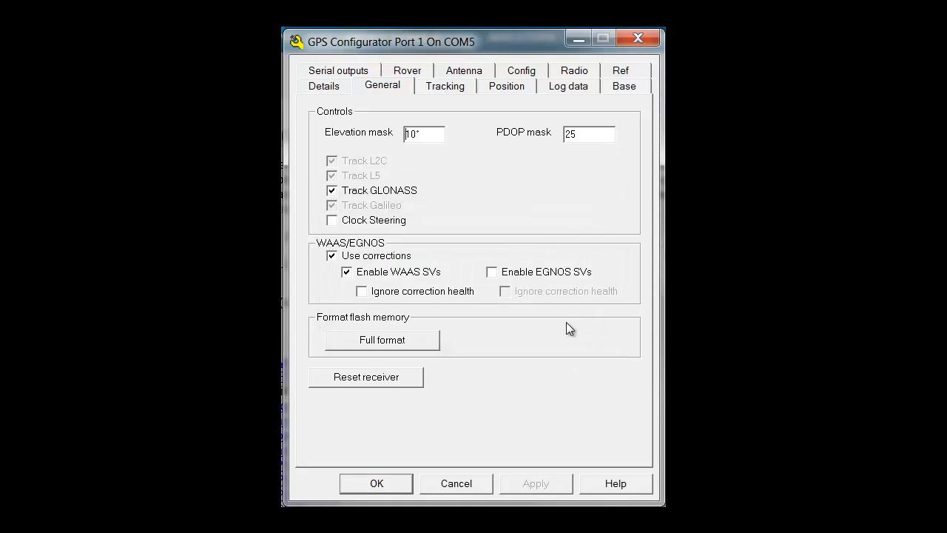
mouse_move(476, 86)
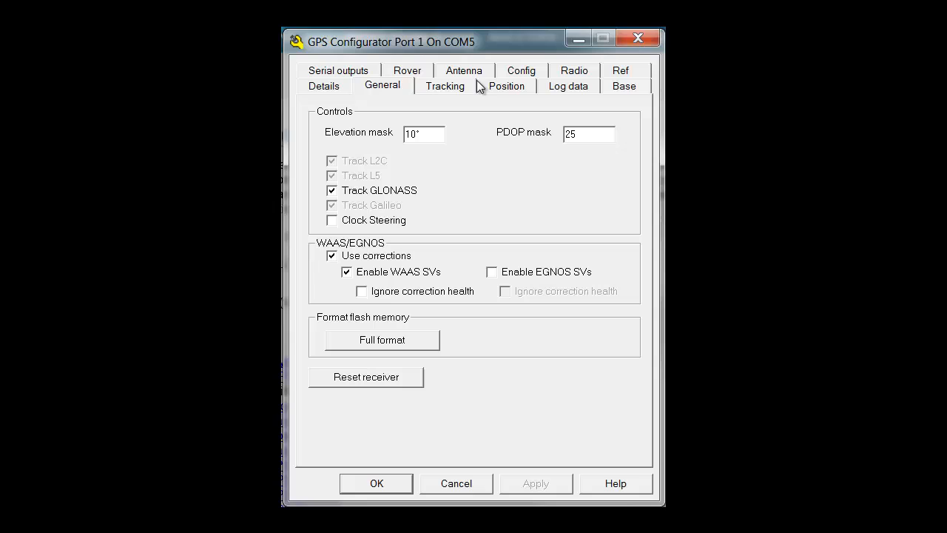
- Set the R6 Internal antenna method to Bottom of antenna mount and select the height for 2.15 m
left_click(464, 84)
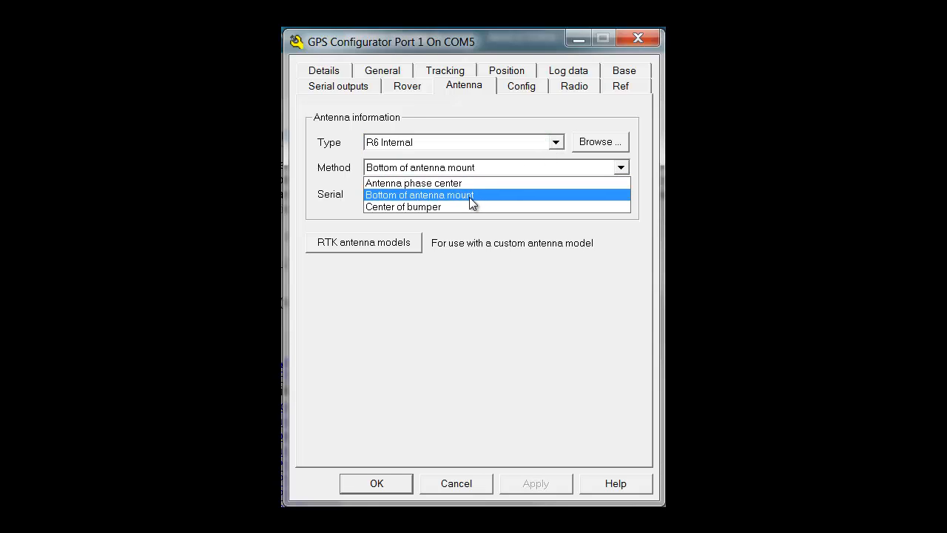
left_click(420, 195)
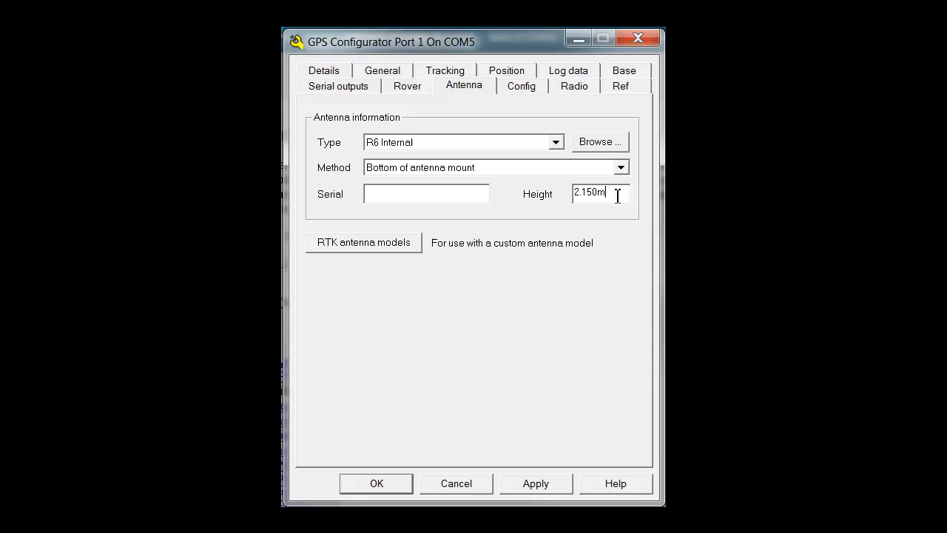
triple_click(589, 193)
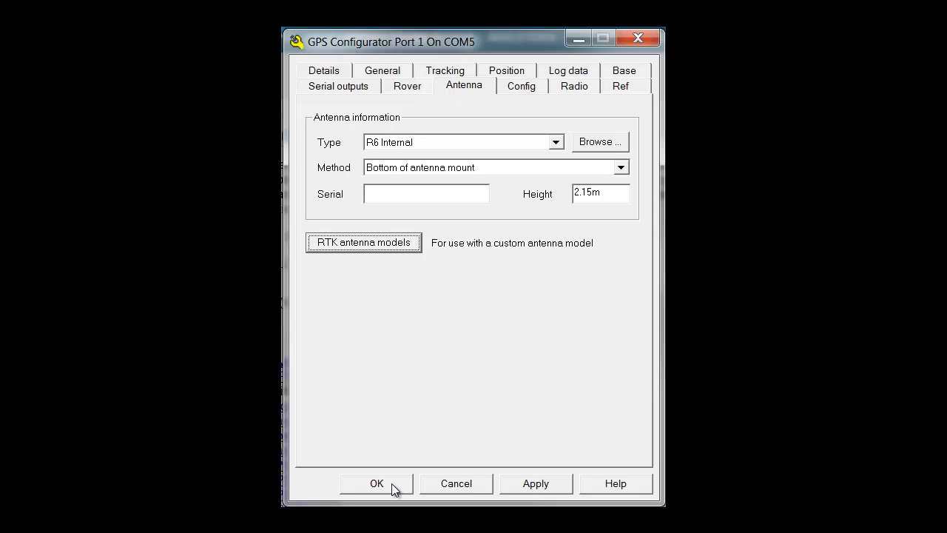
mouse_move(432, 497)
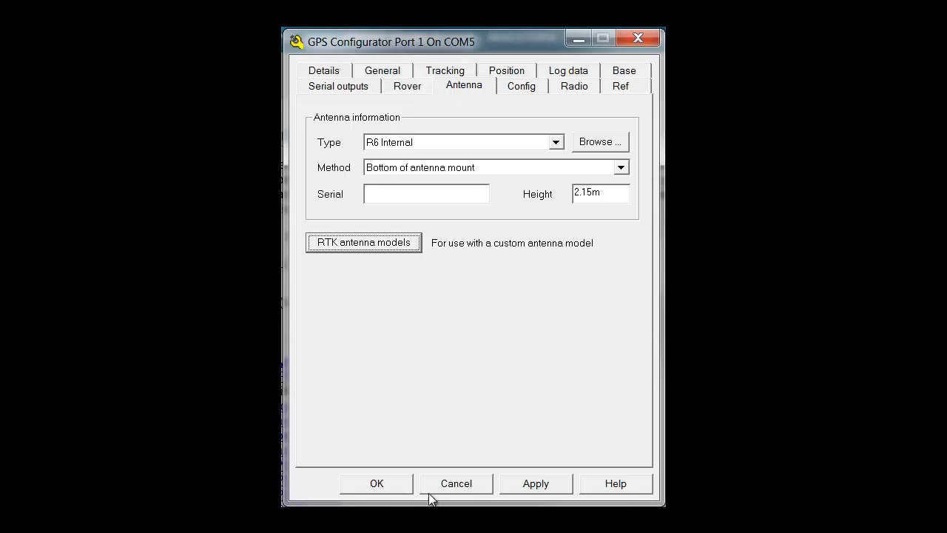